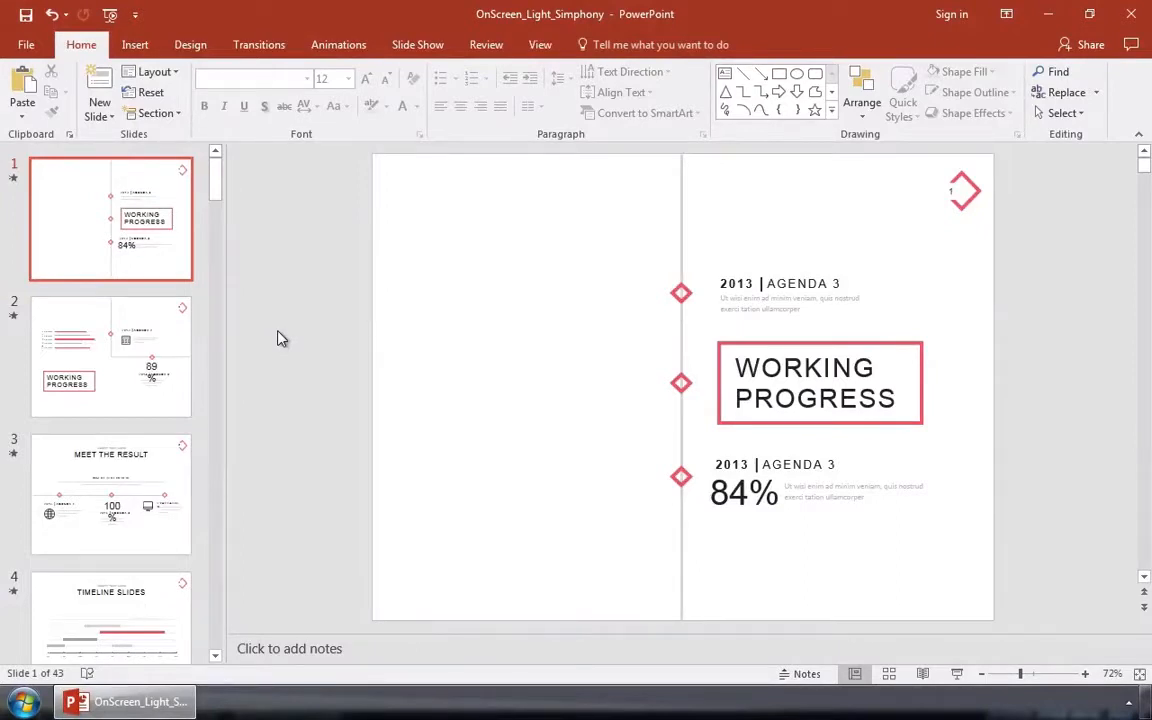
- Insert 2013 Agenda.docx as an object created from file, displayed as a Word icon
click(134, 44)
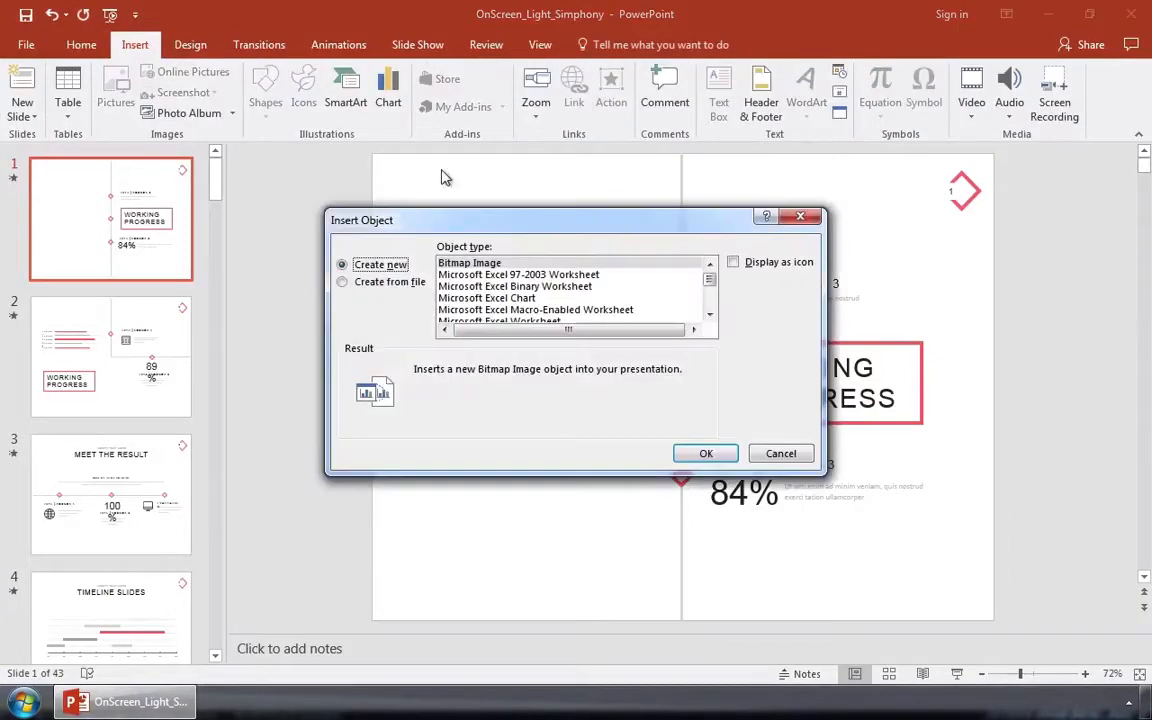
click(342, 281)
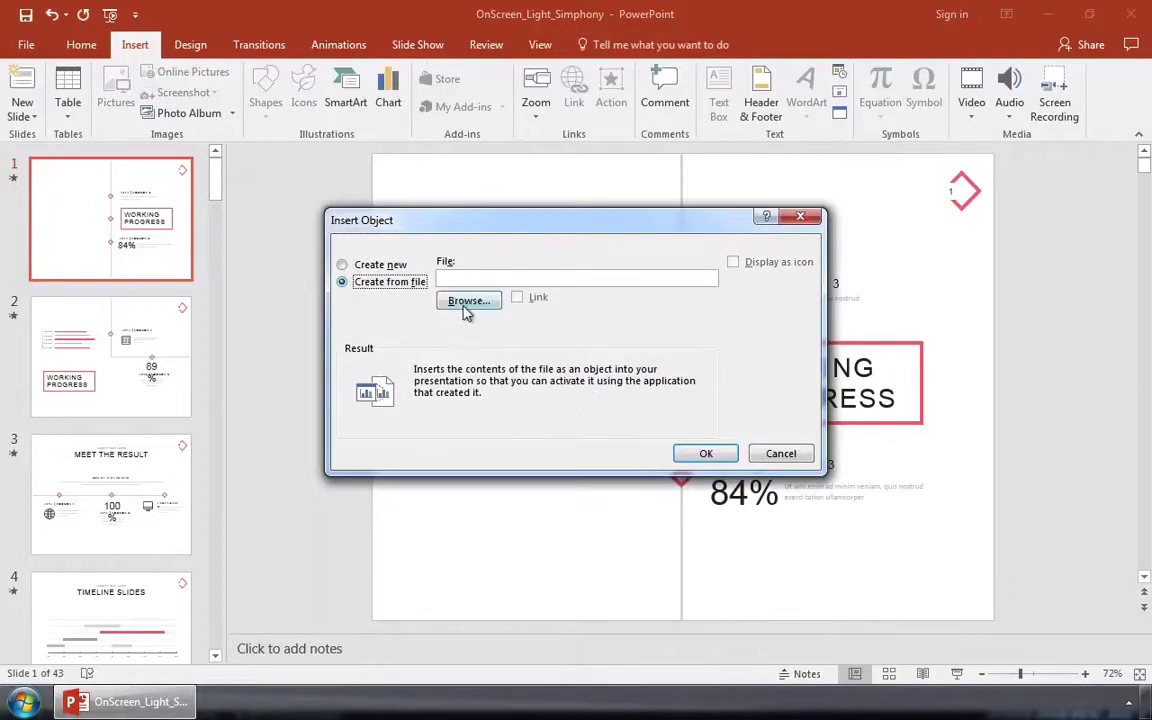
click(468, 301)
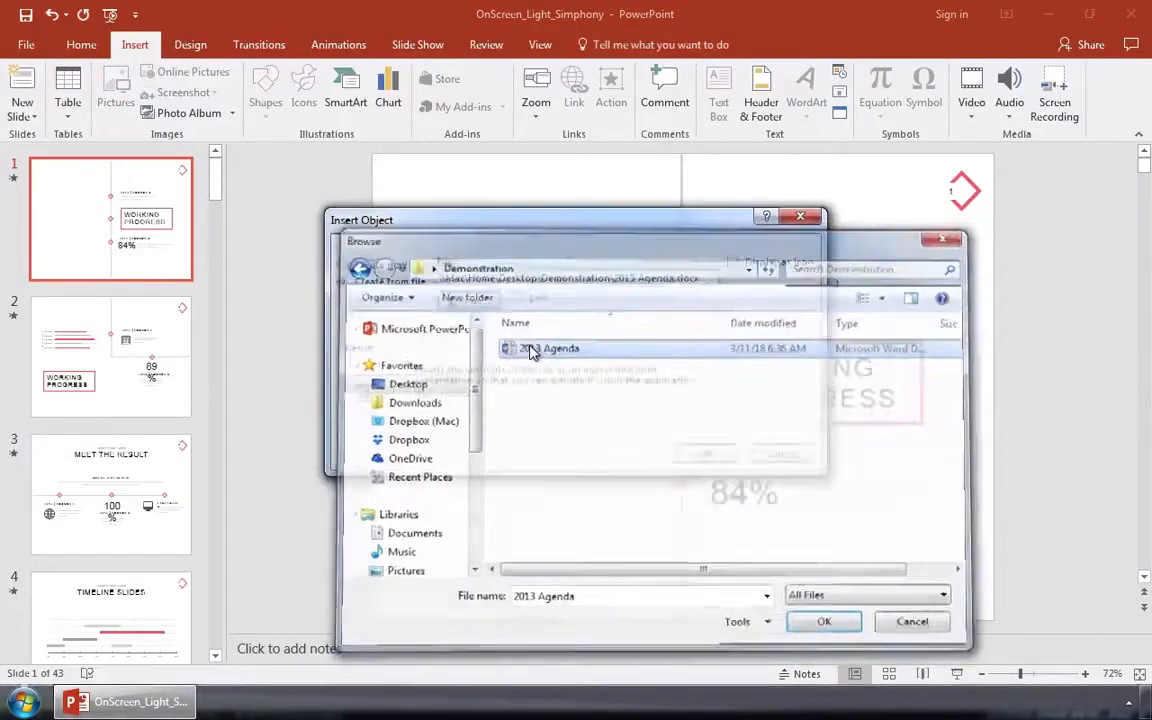
click(823, 621)
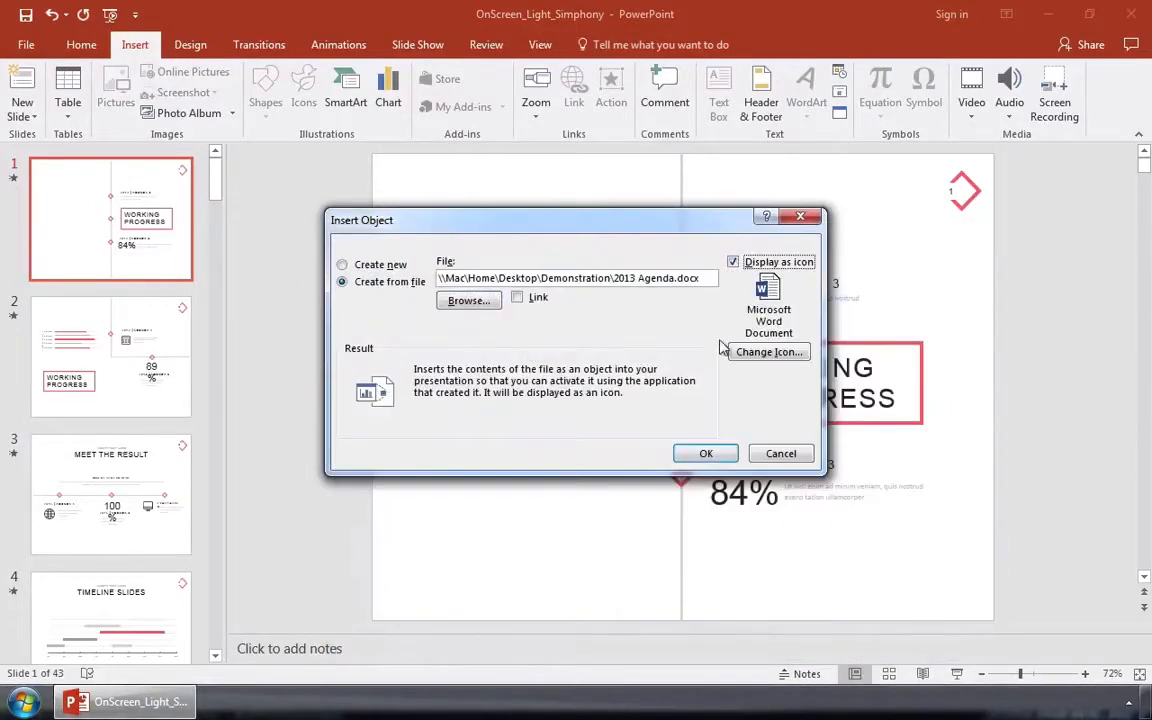
click(705, 453)
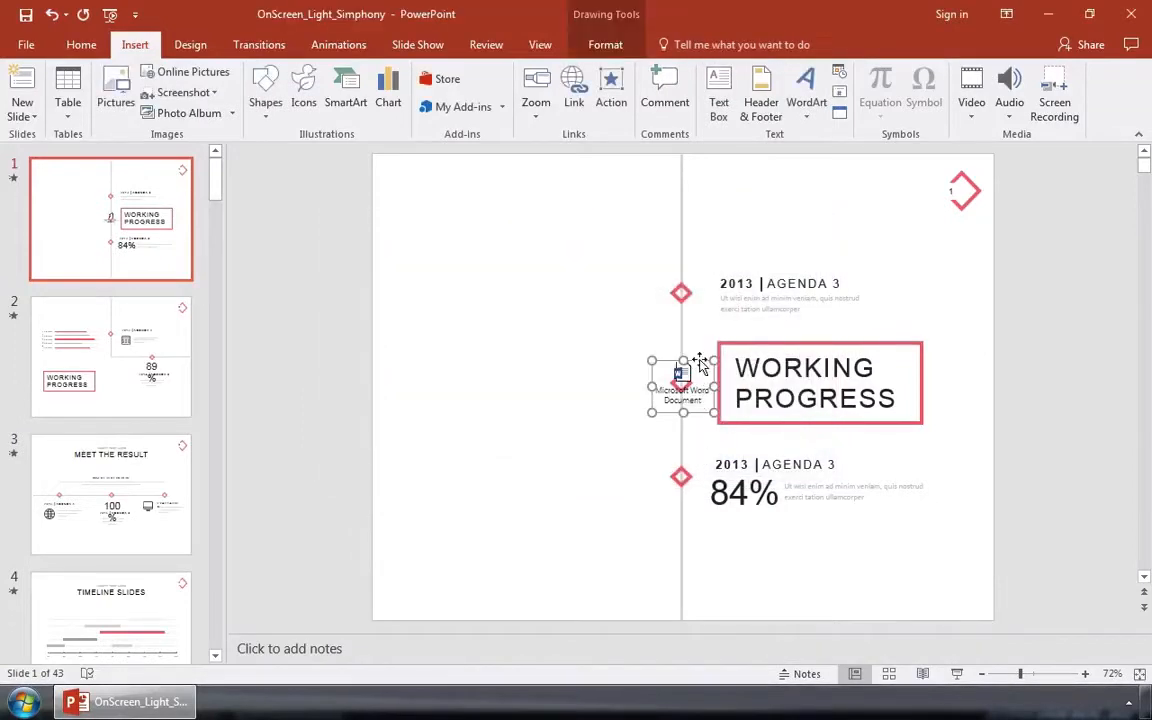
- Move the Word icon aside and select 2013 Agenda.docx again with Display as icon unchecked
drag(680, 385, 567, 383)
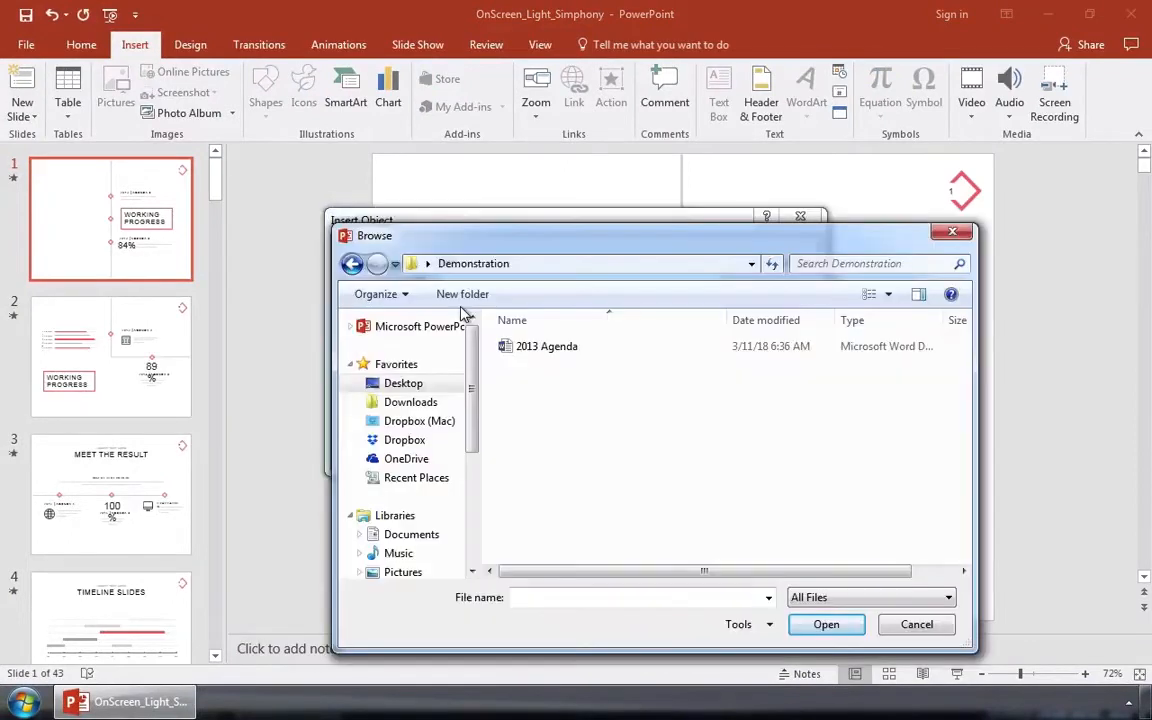
click(826, 624)
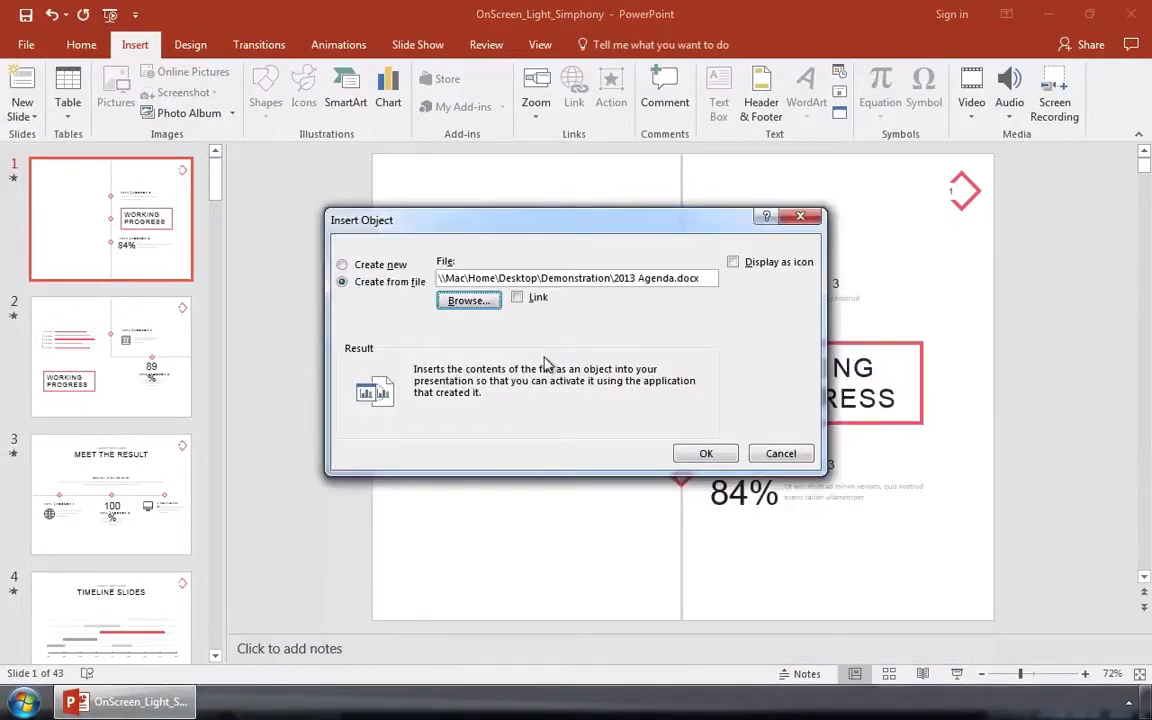
- Confirm the insertion so the 2013 and 2014 agenda text appears on slide 1, then deselect it
click(705, 453)
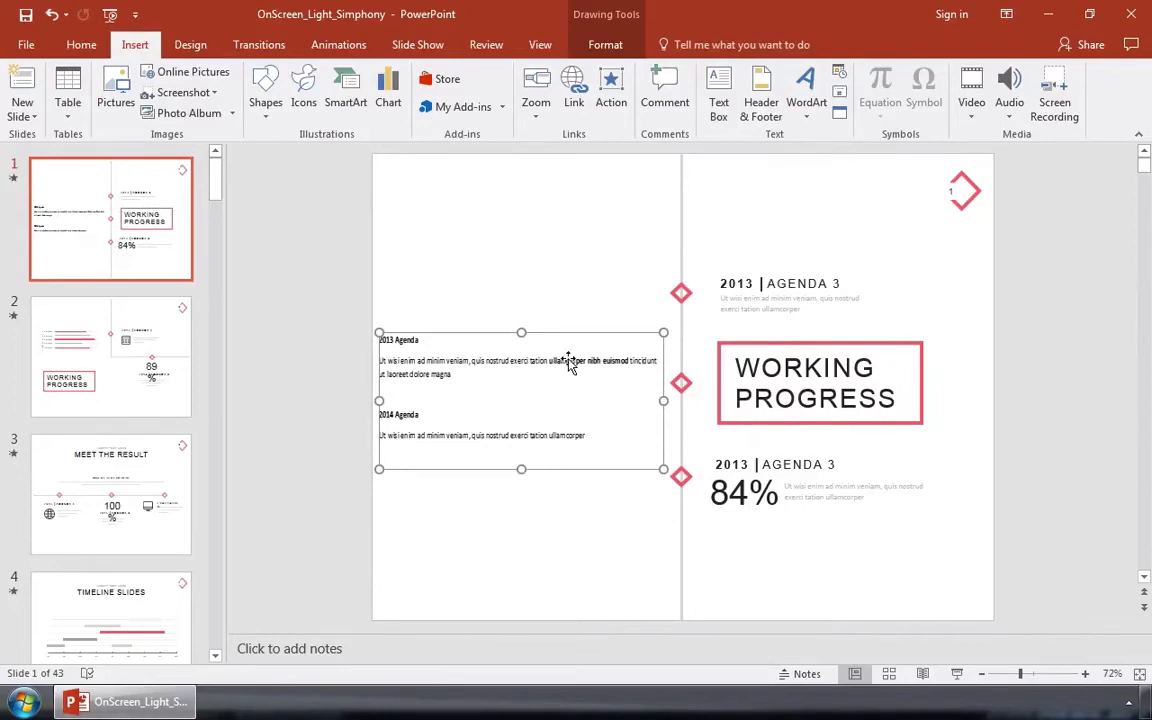
click(605, 280)
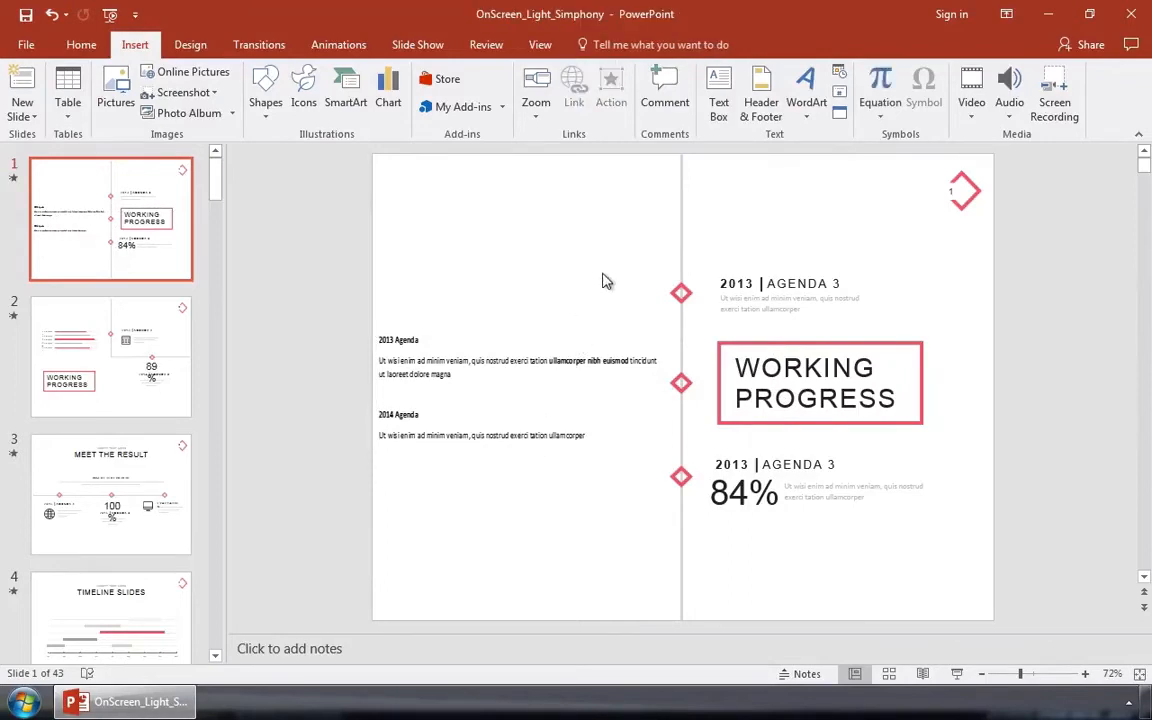